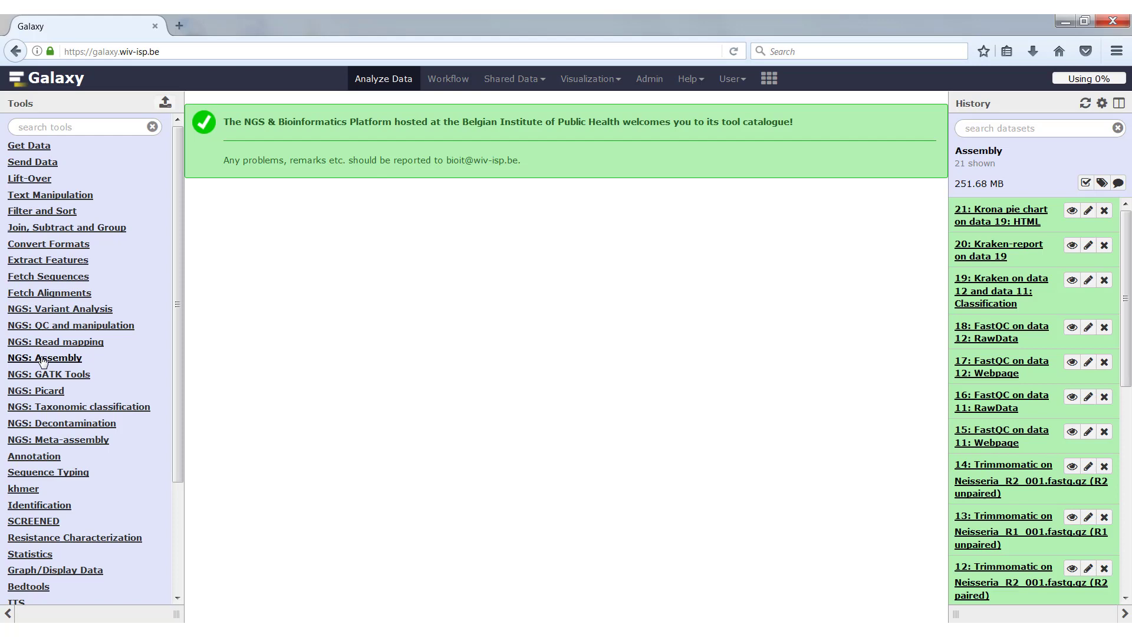
# - Expand the NGS: Assembly tool category to list the Velvet and SPAdes assemblers
pyautogui.click(45, 357)
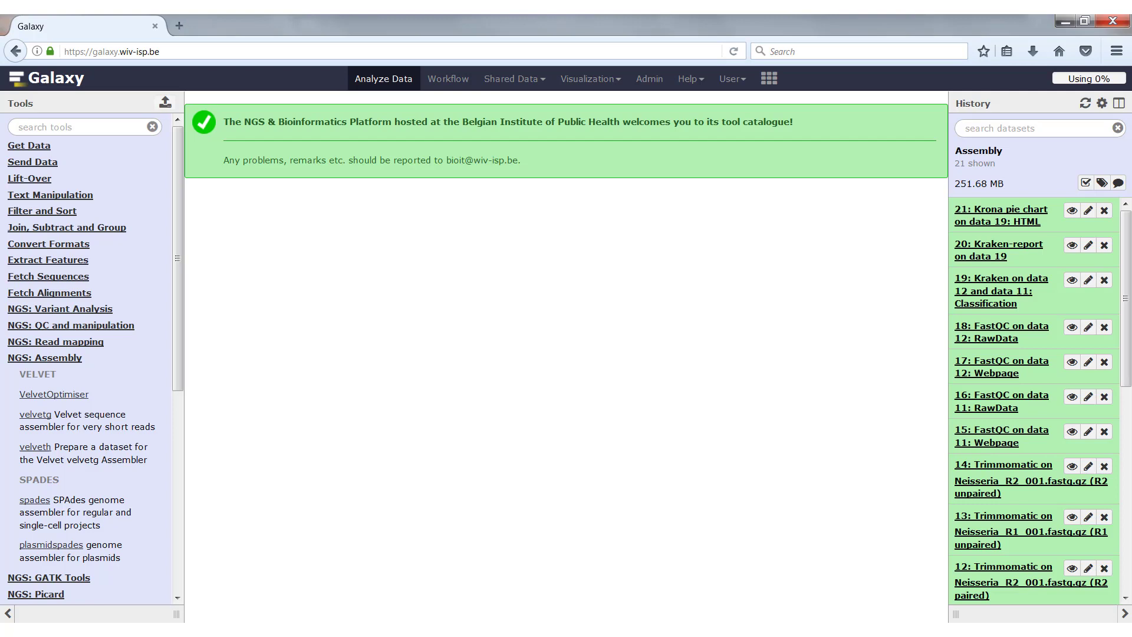
pyautogui.moveTo(68, 411)
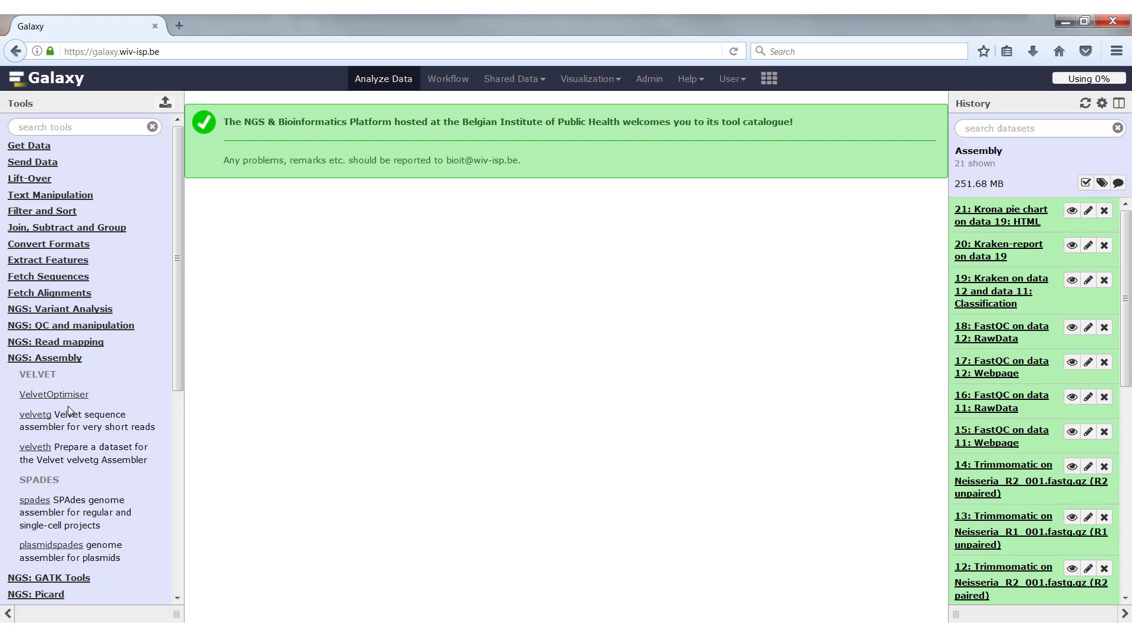
# - Fill the VelvetOptimiser form with k-mers 31–191 step 2 and the trimmed R1 paired reads as first set
pyautogui.click(53, 394)
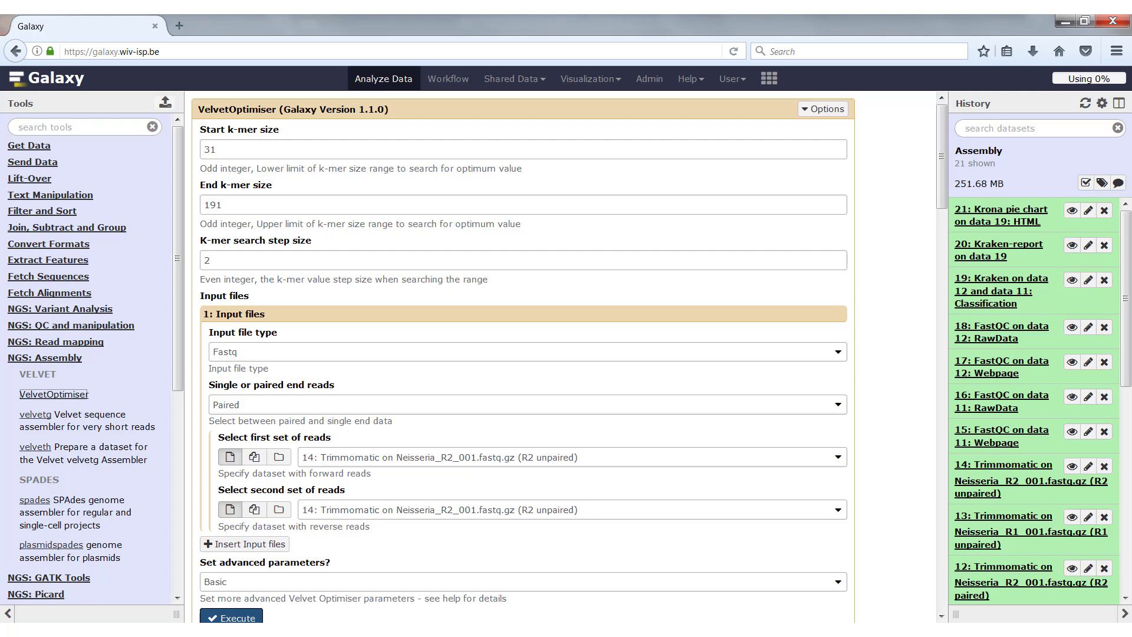
pyautogui.moveTo(468, 456)
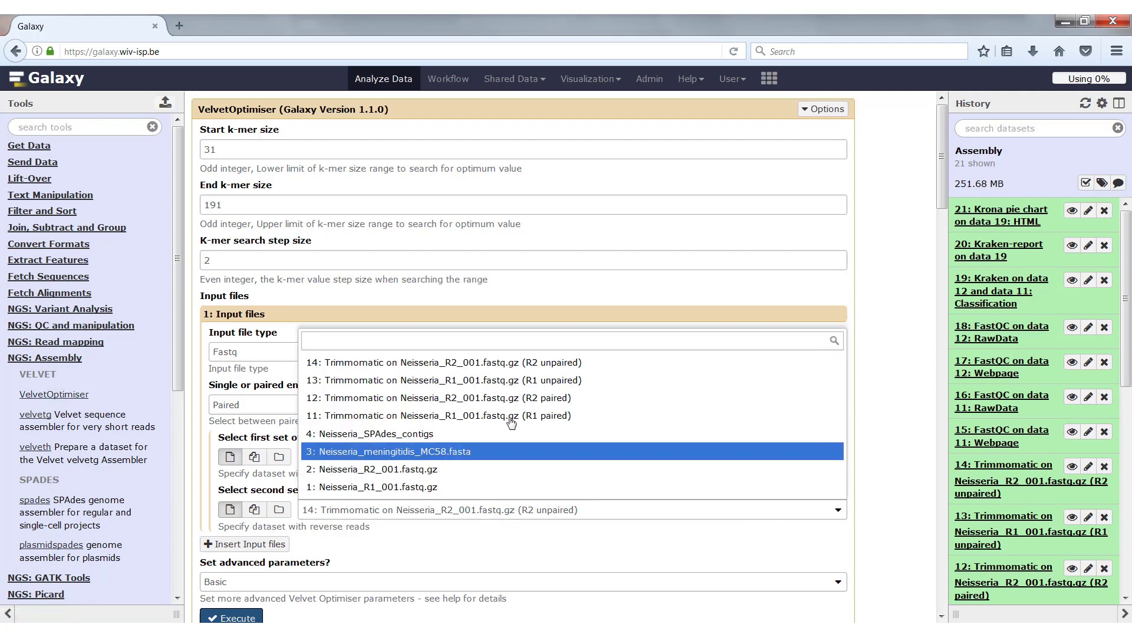
pyautogui.click(439, 416)
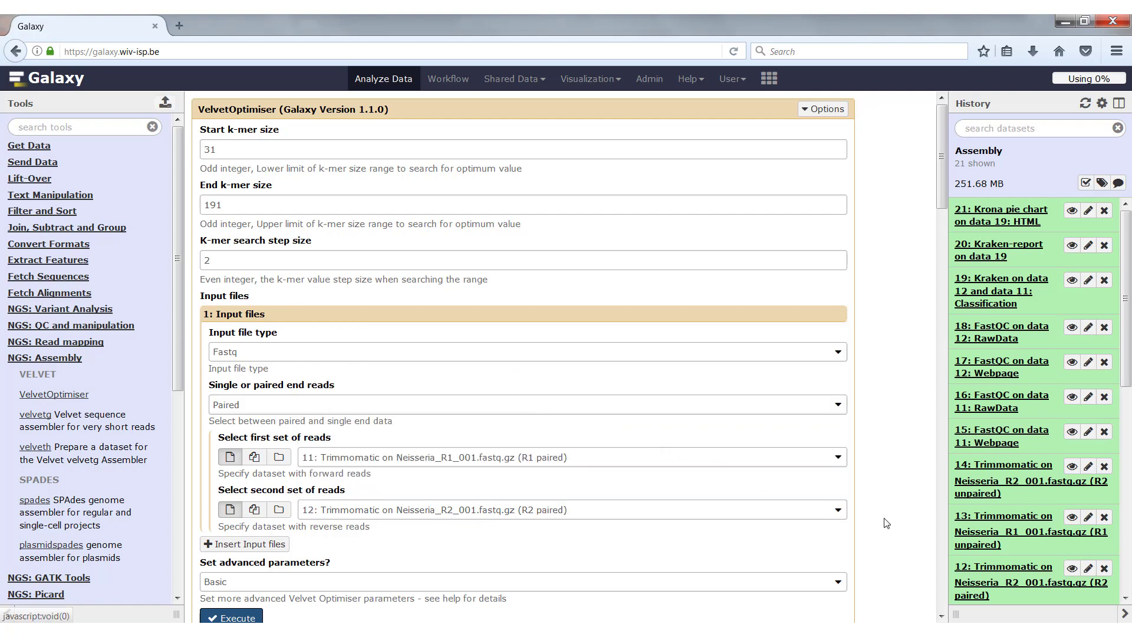
pyautogui.scroll(-3)
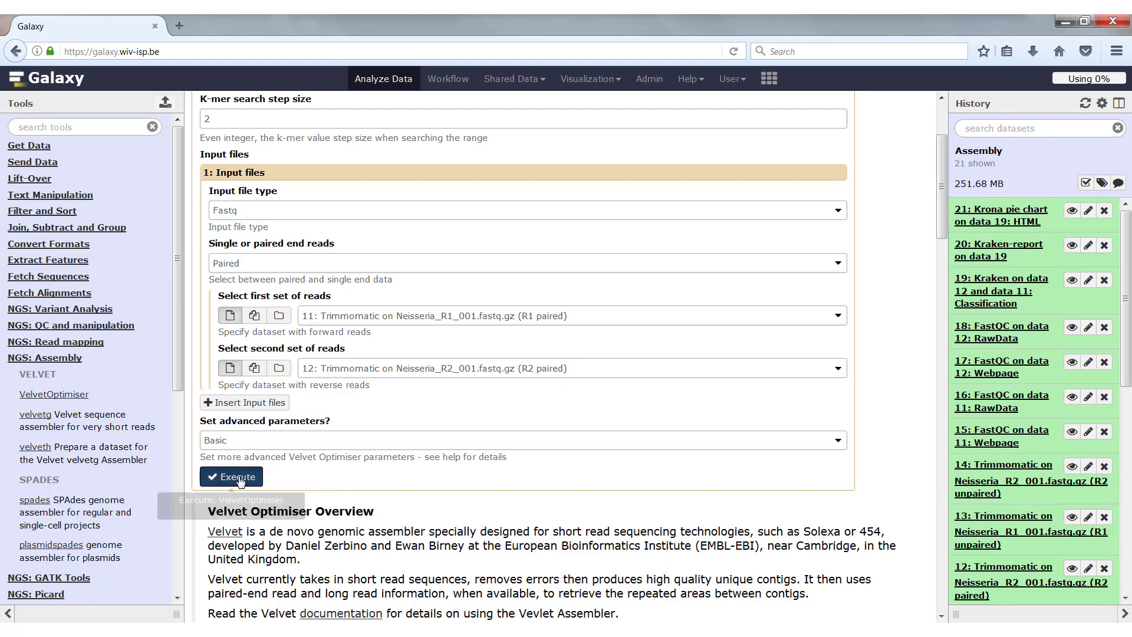
# - Execute the VelvetOptimiser job and view its Contigs output dataset
pyautogui.click(231, 476)
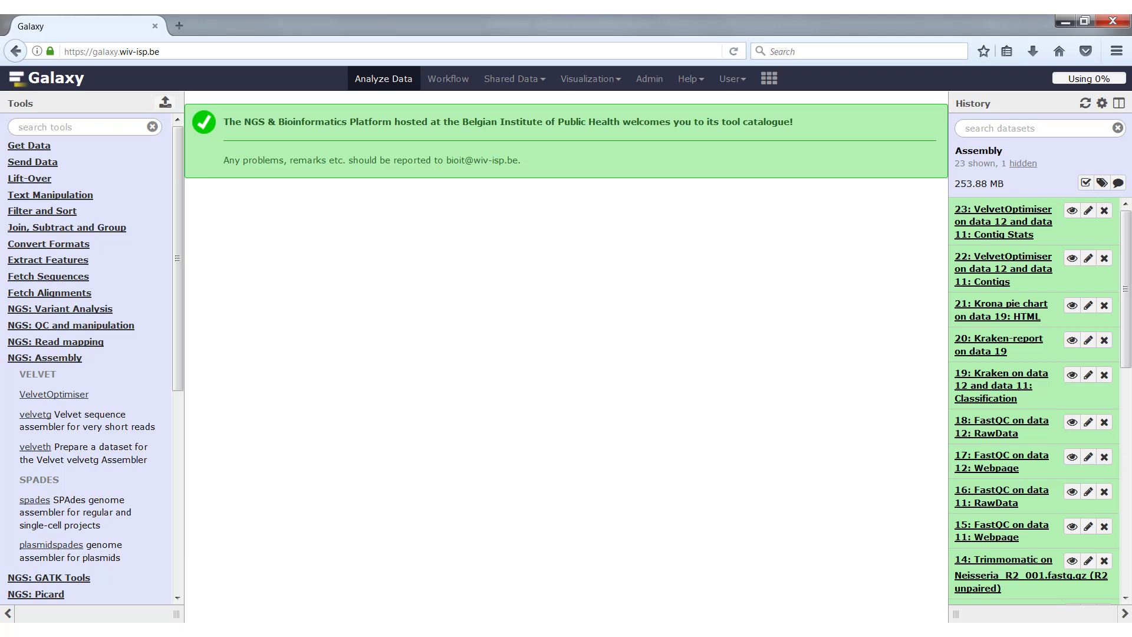
pyautogui.moveTo(1075, 267)
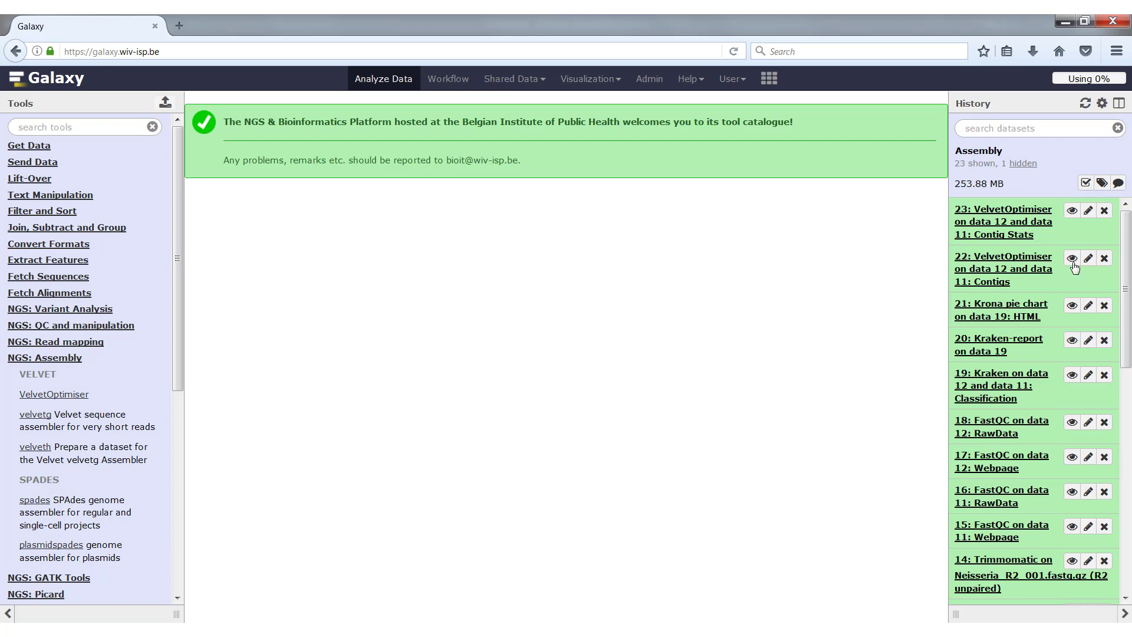
pyautogui.click(1072, 258)
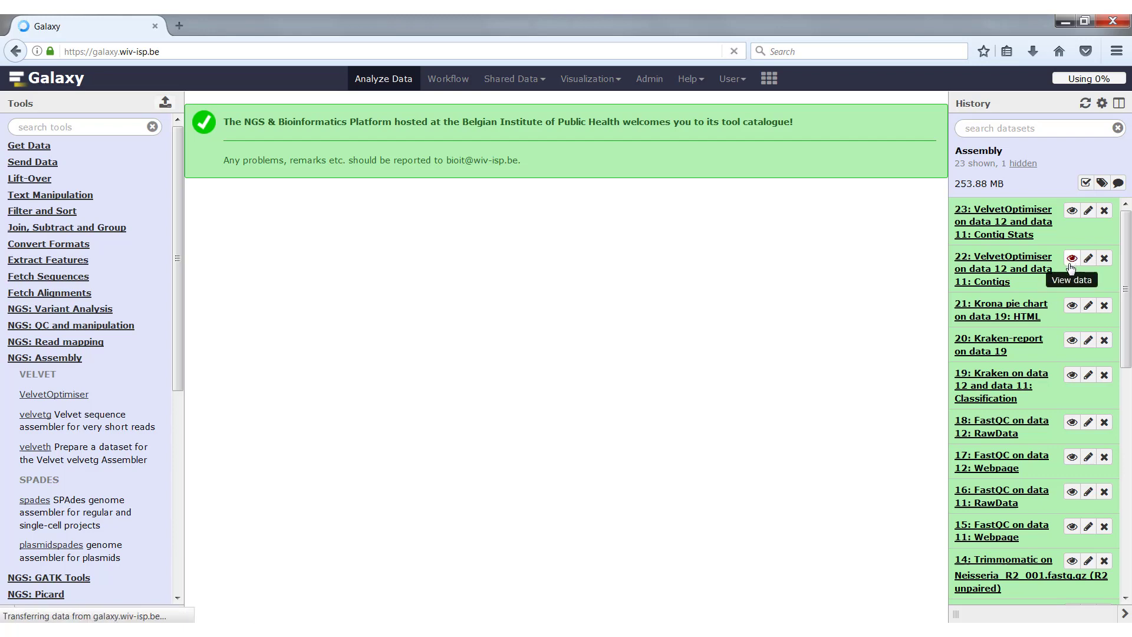
pyautogui.click(1073, 258)
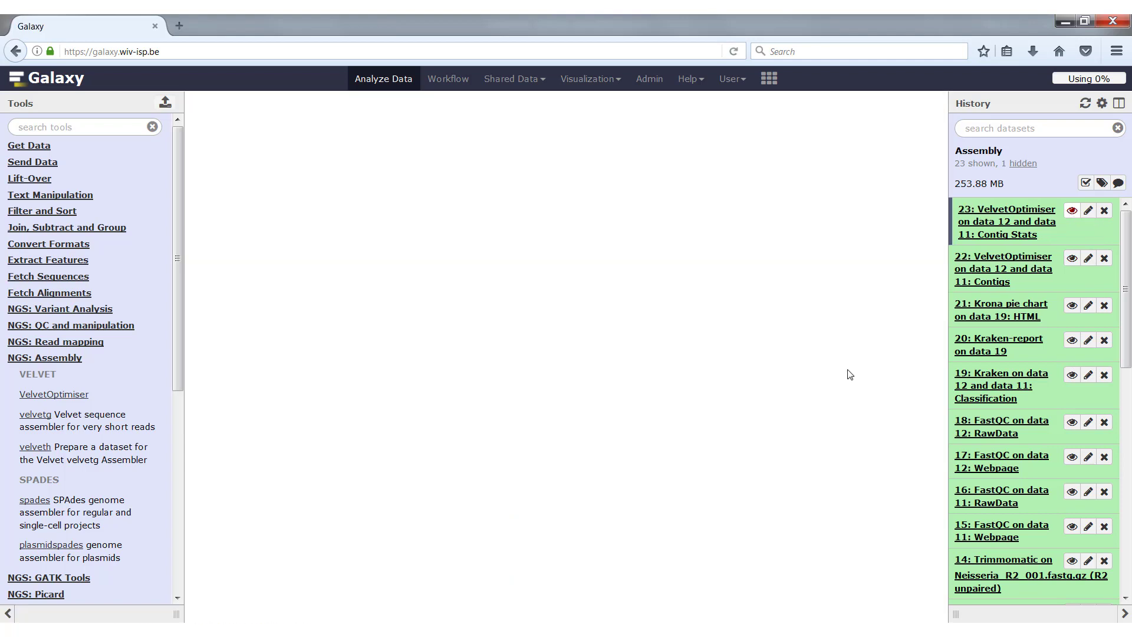
# - View dataset 23 (Contig Stats) showing per-contig IDs, lengths and coverage
pyautogui.click(1006, 220)
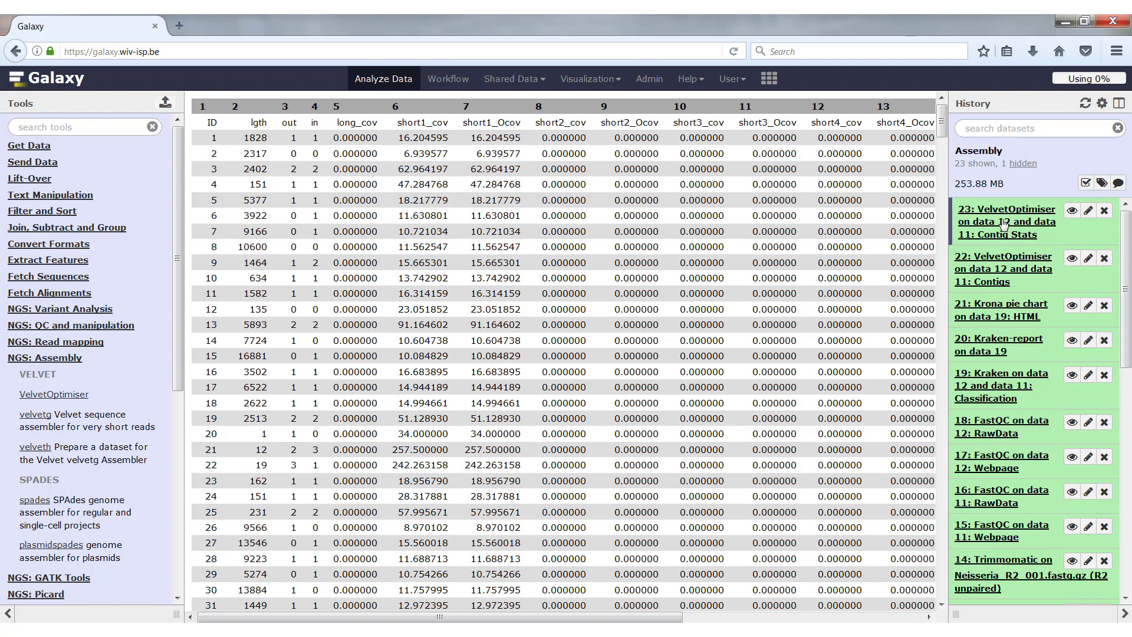
# - Show the contig stats dataset's details and read the stderr log of velveth hash values
pyautogui.click(1006, 222)
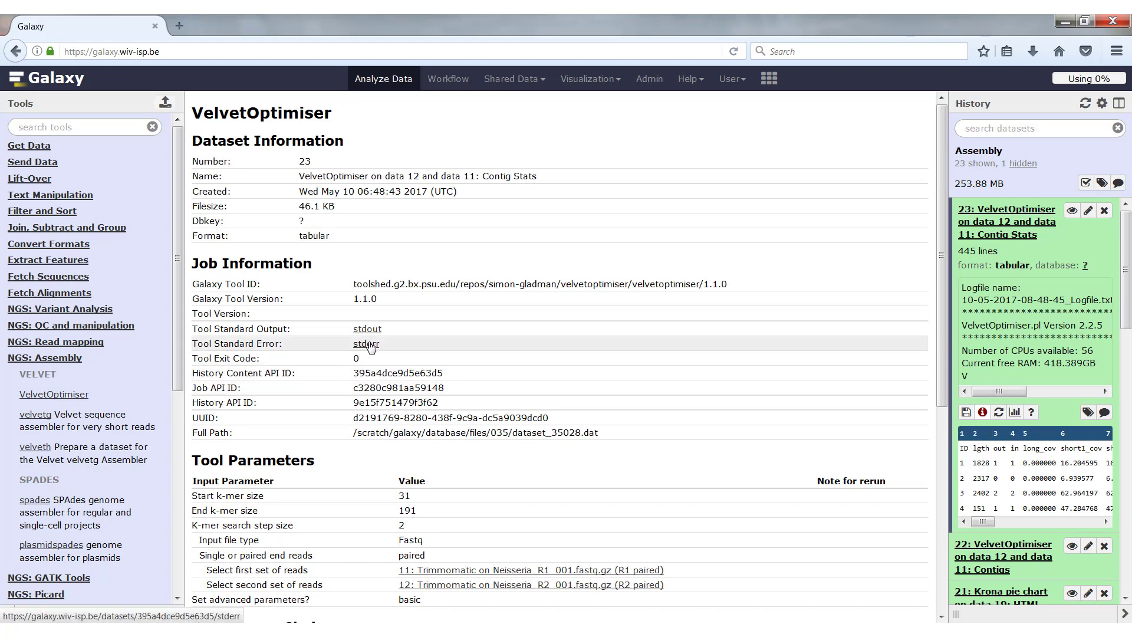
pyautogui.click(366, 343)
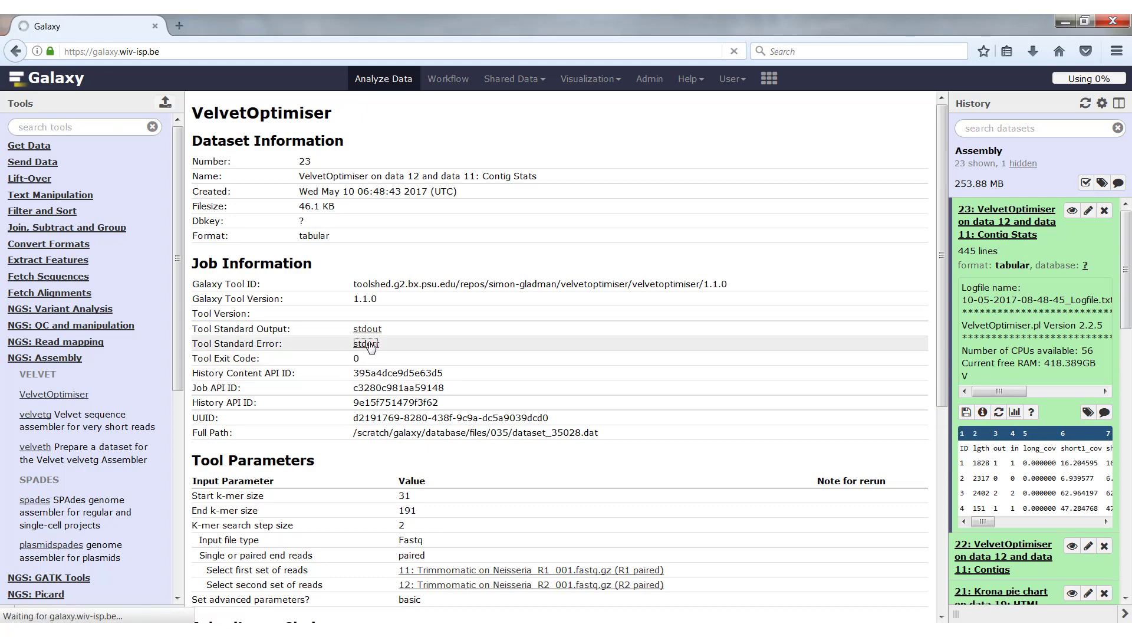
pyautogui.click(366, 343)
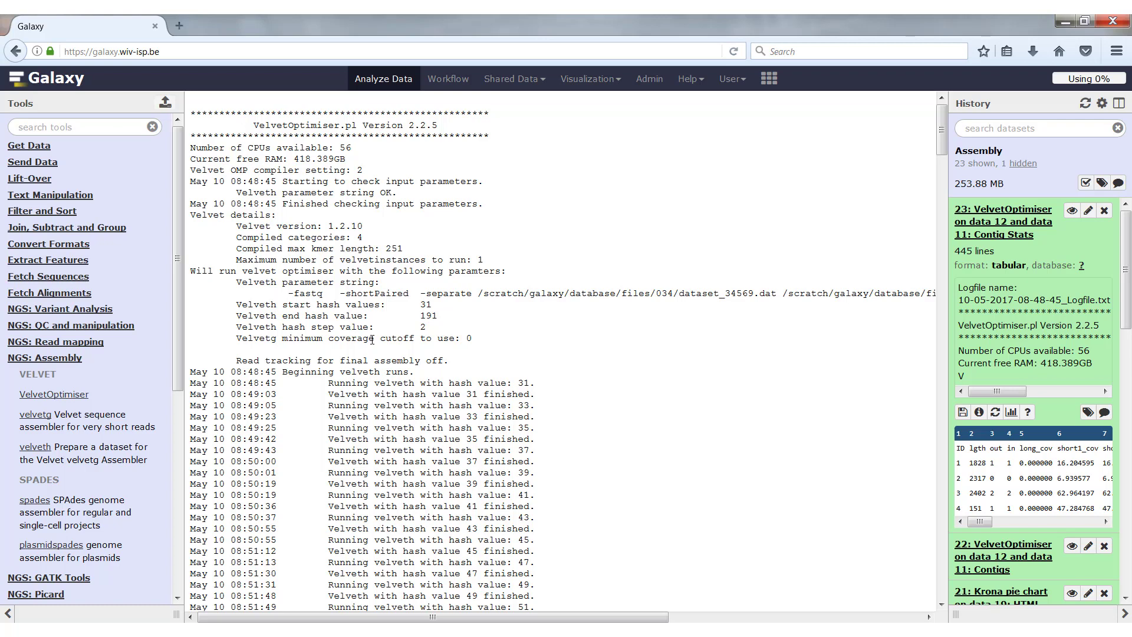
pyautogui.scroll(-3)
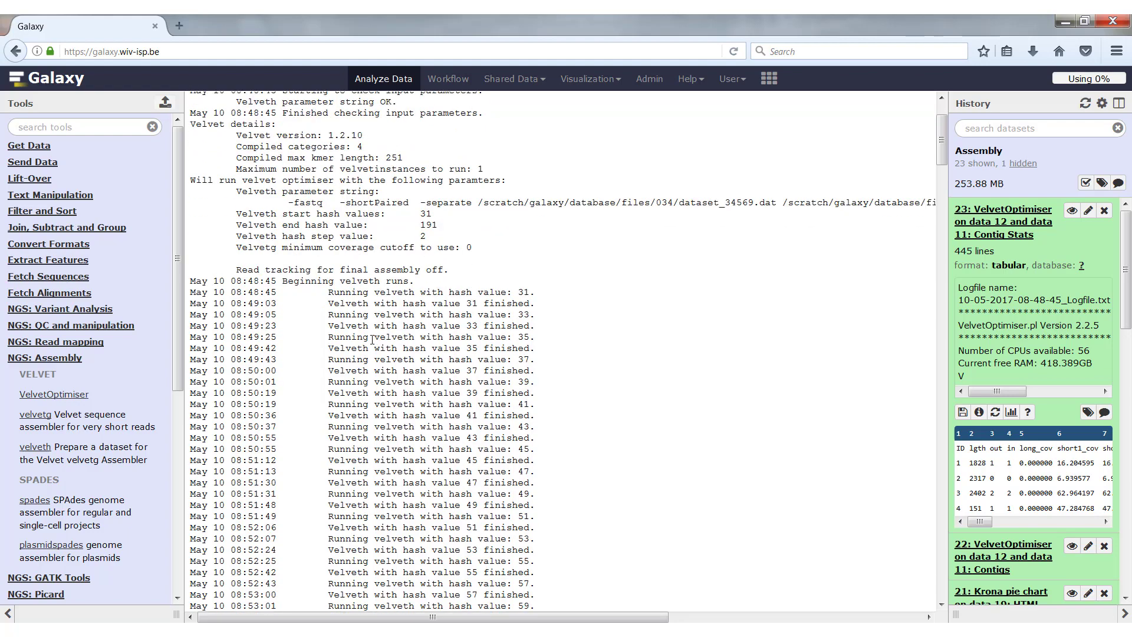
pyautogui.scroll(-3)
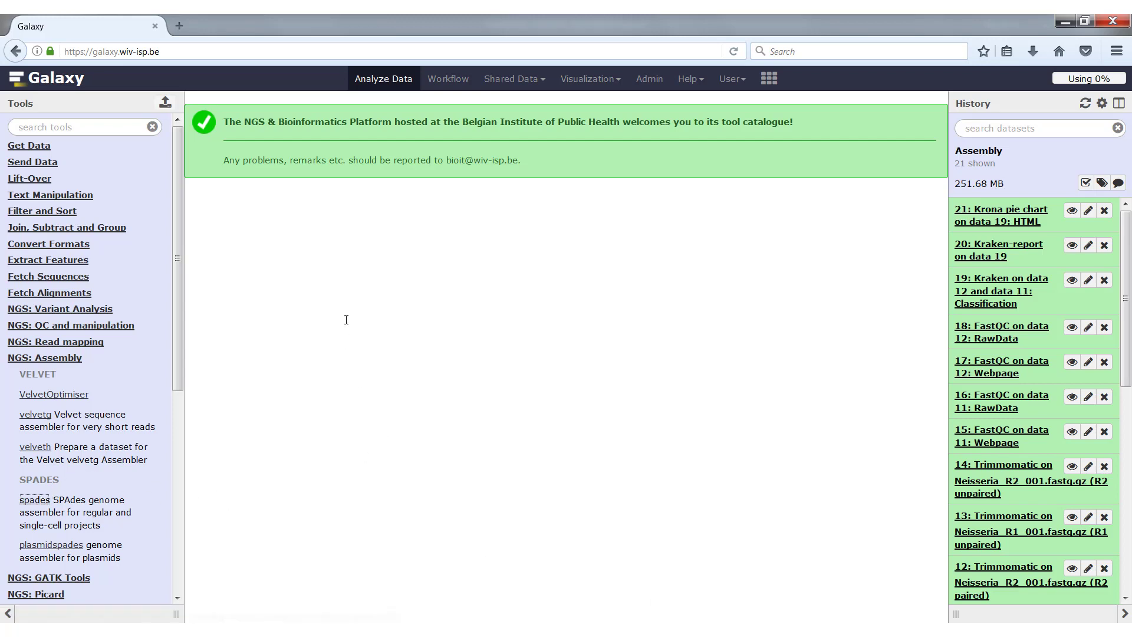
# - Start a SPAdes run and replace the default k-mer list with 117,121,127
pyautogui.click(34, 500)
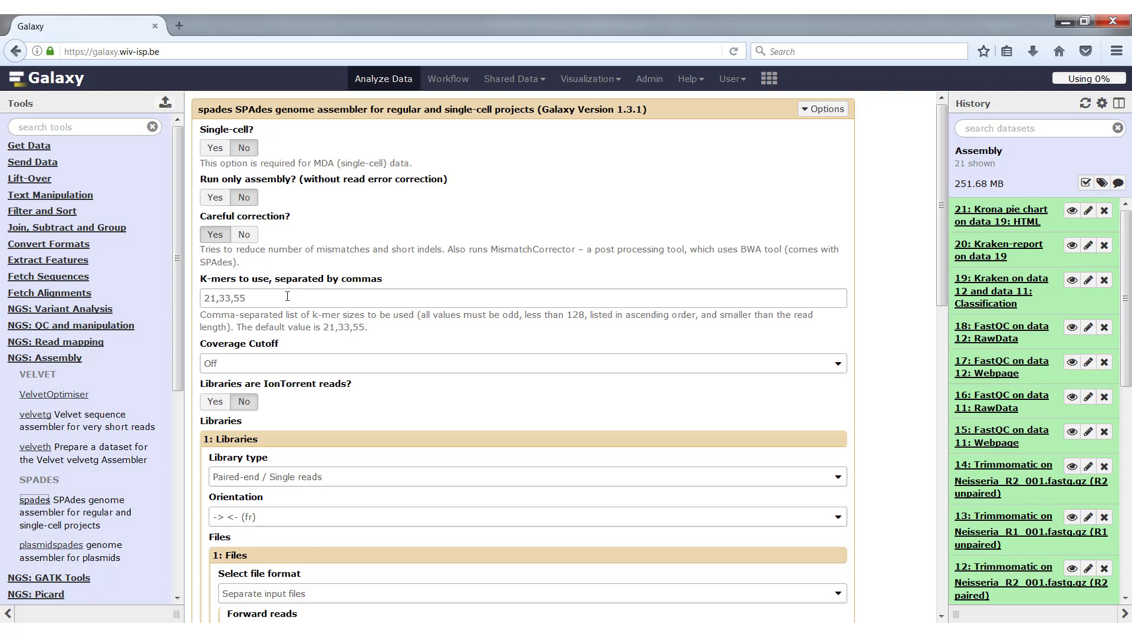
pyautogui.doubleClick(224, 297)
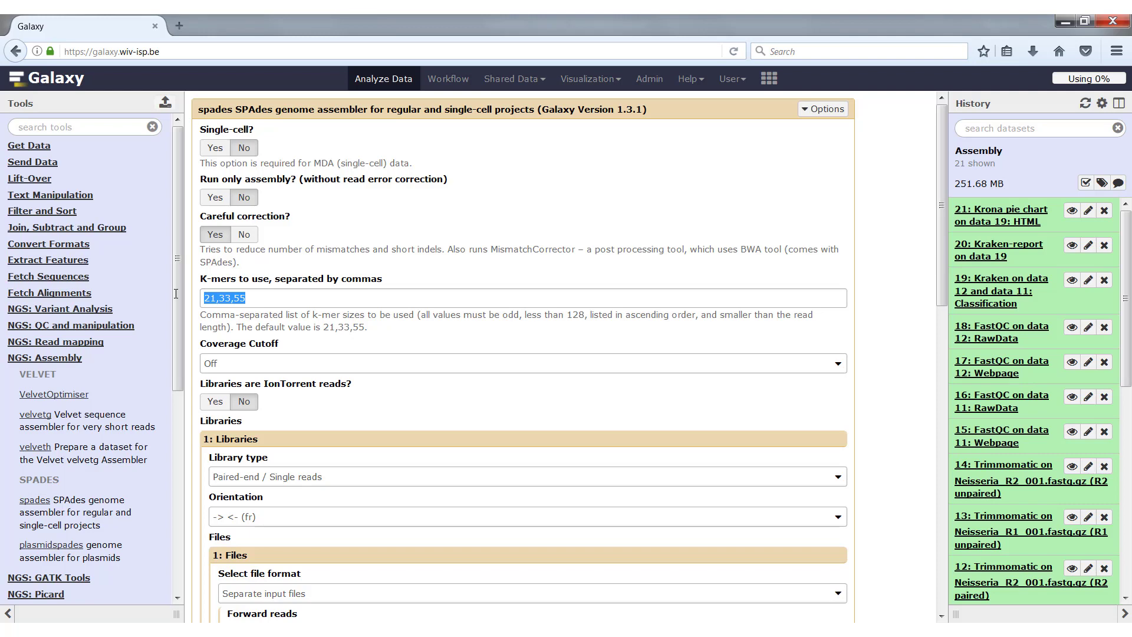
pyautogui.write('117')
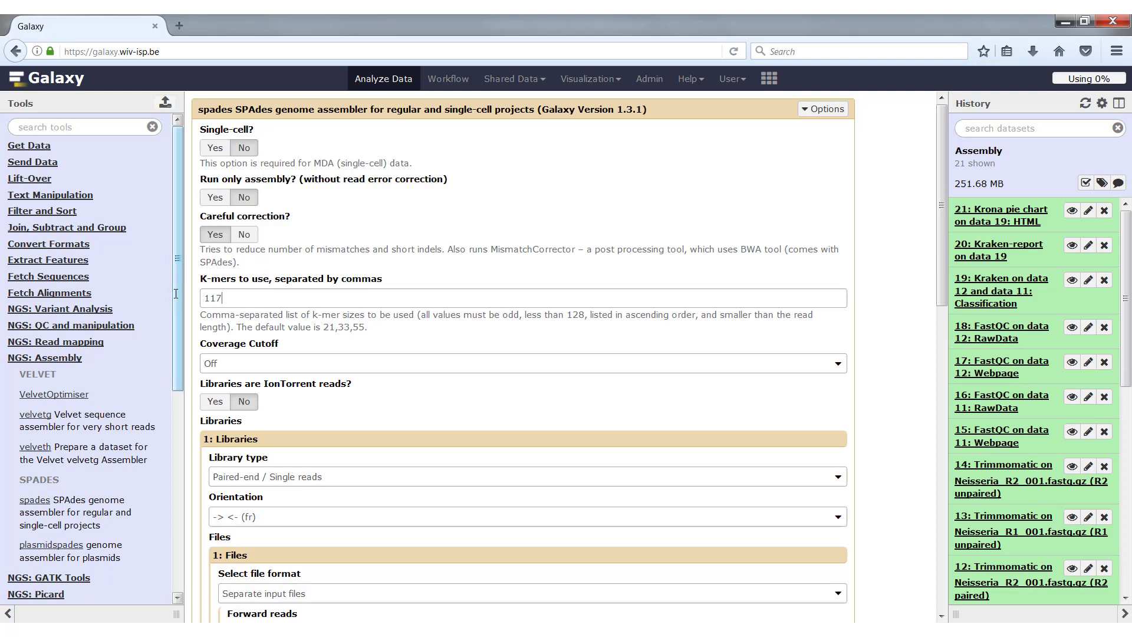
pyautogui.write(',121')
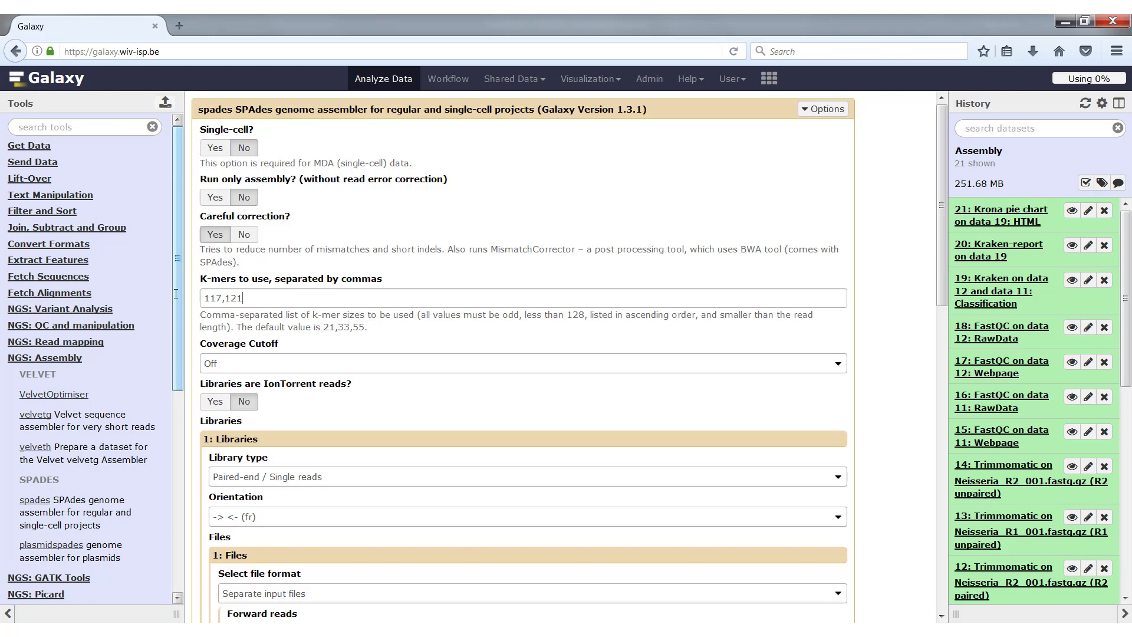
pyautogui.write(',127')
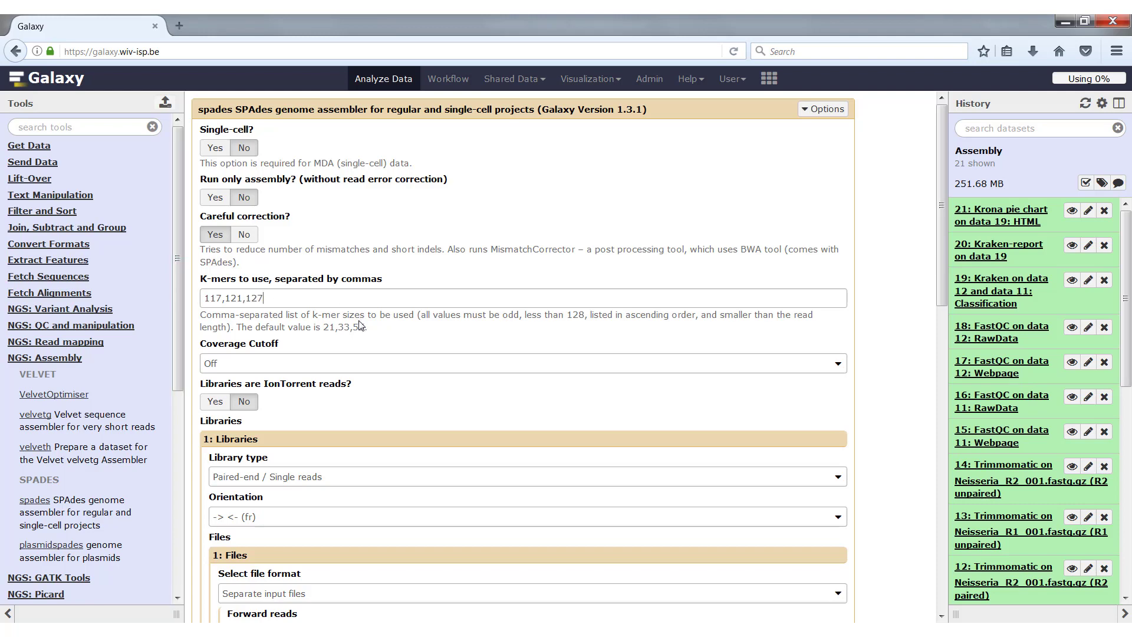
# - Choose the trimmed R1 paired reads as forward and R2 paired as reverse input
pyautogui.scroll(-3)
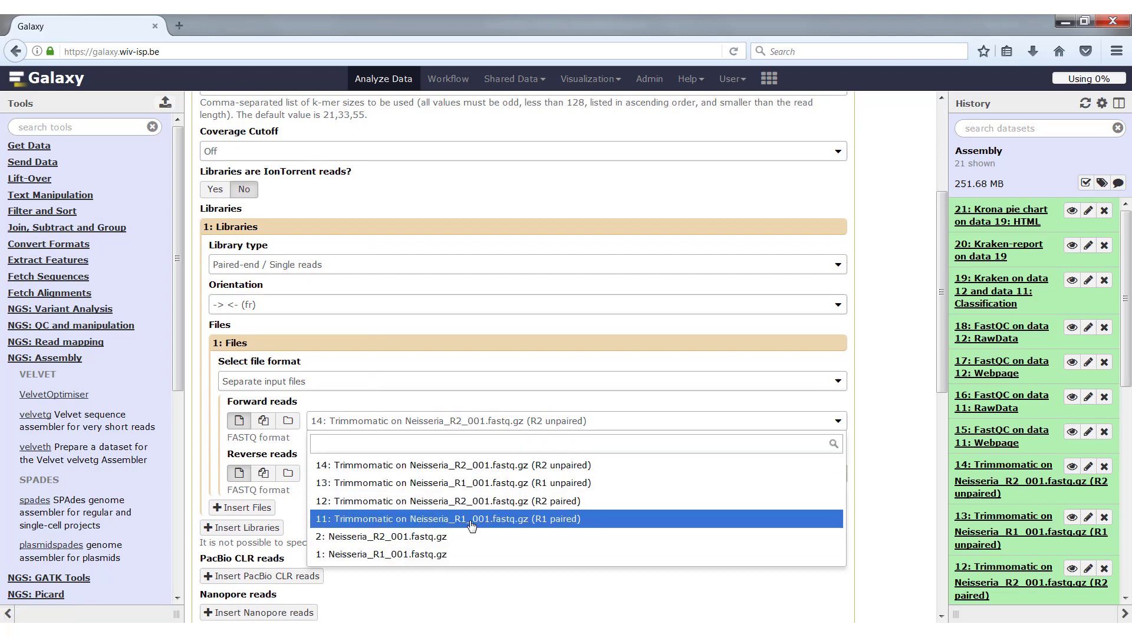
pyautogui.click(467, 519)
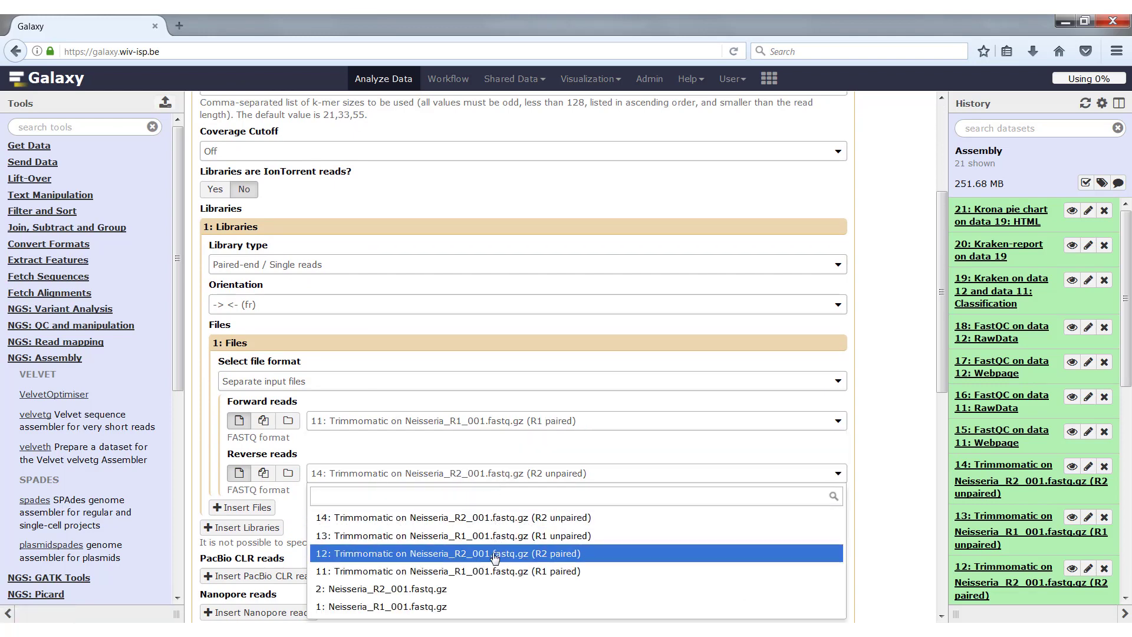
pyautogui.click(453, 553)
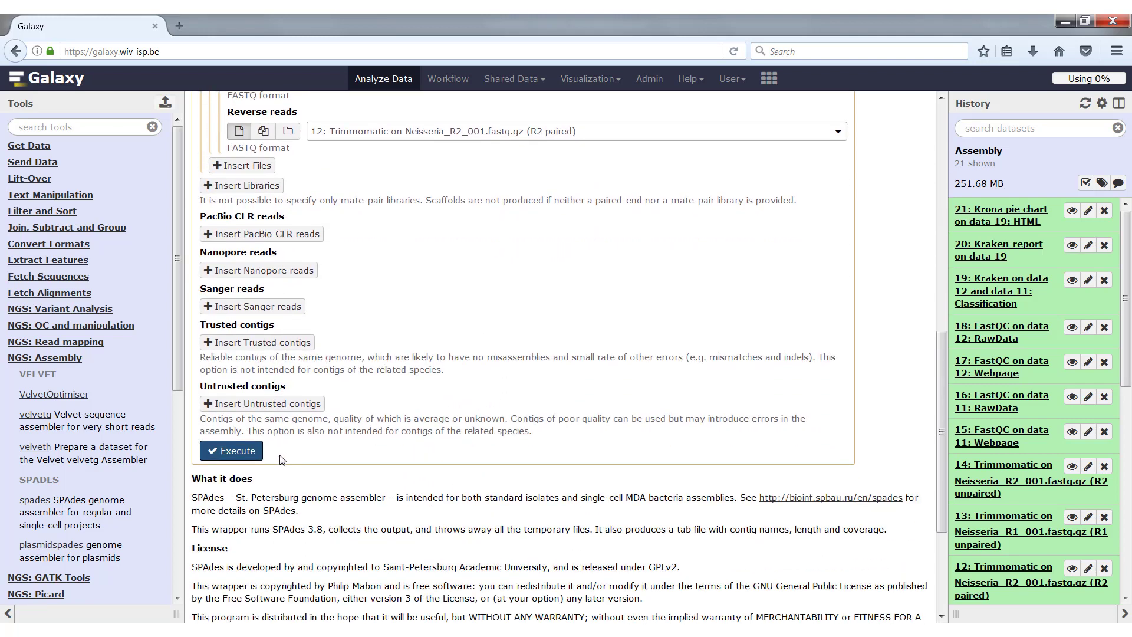
# - Execute the SPAdes job and view one of its output datasets in the history
pyautogui.click(230, 449)
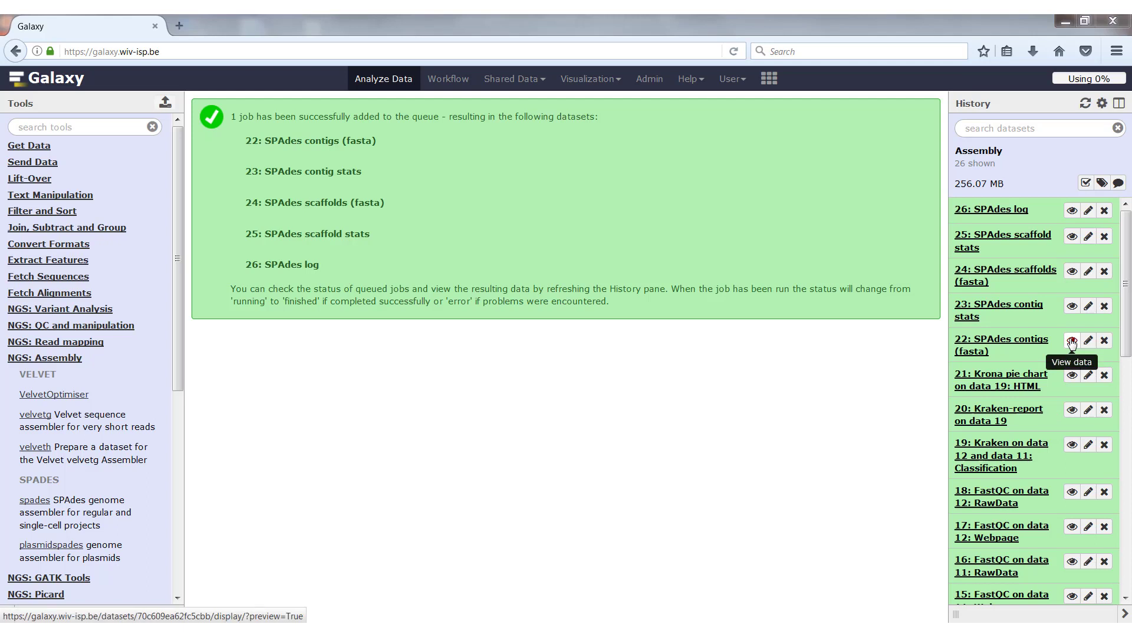
pyautogui.click(1072, 339)
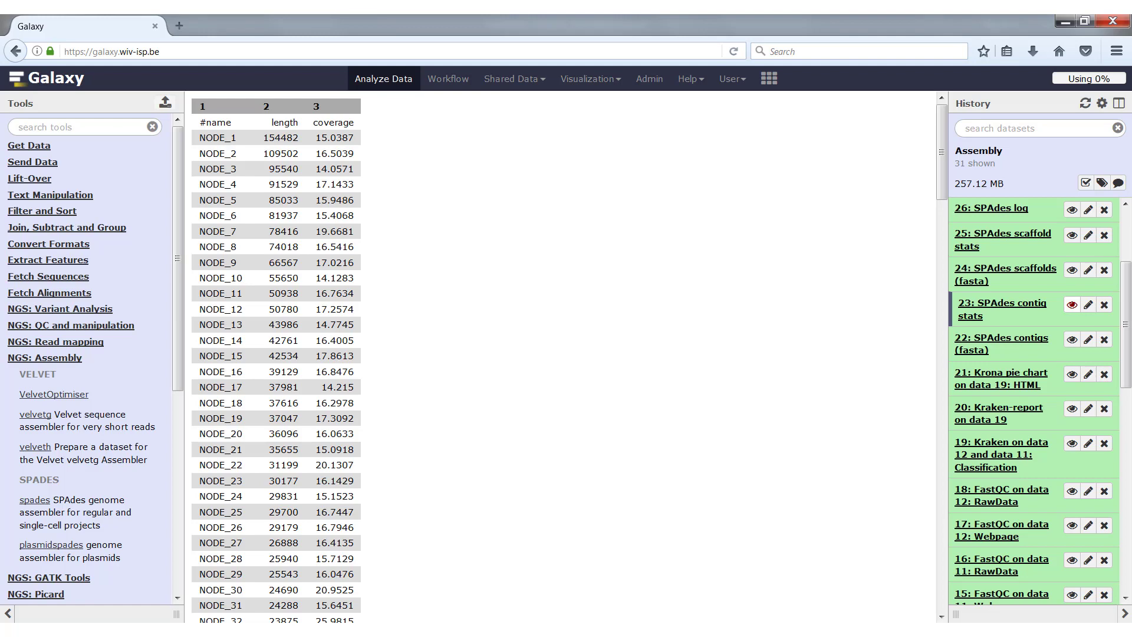
pyautogui.moveTo(1064, 214)
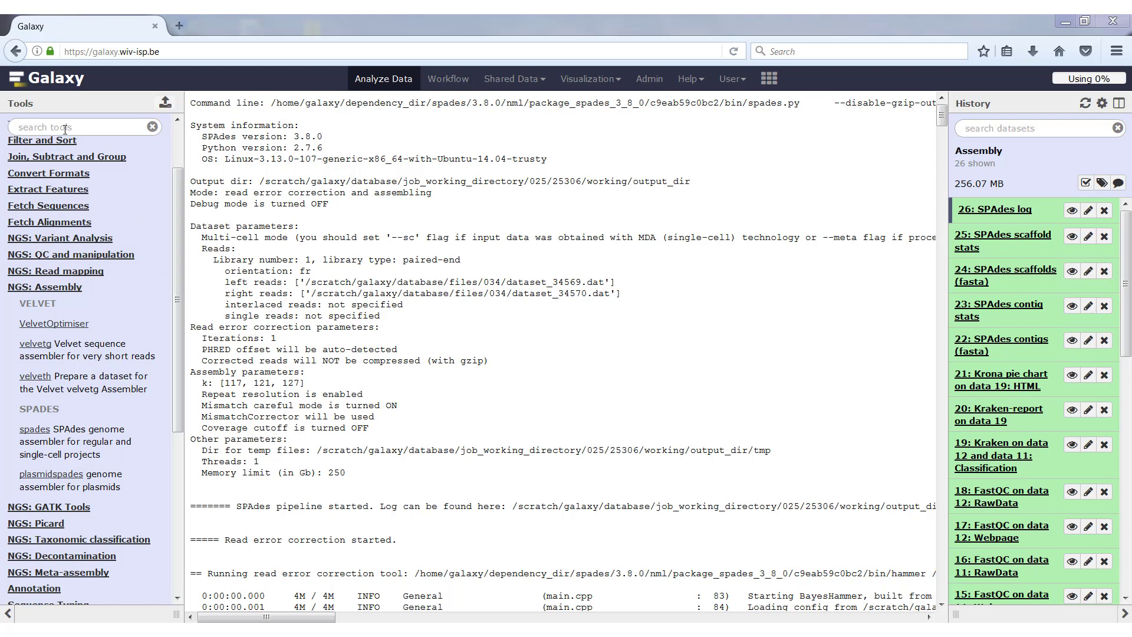
# - Search for quast, start the Quast tool and set 22: SPAdes contigs (fasta) as input
pyautogui.write('quast')
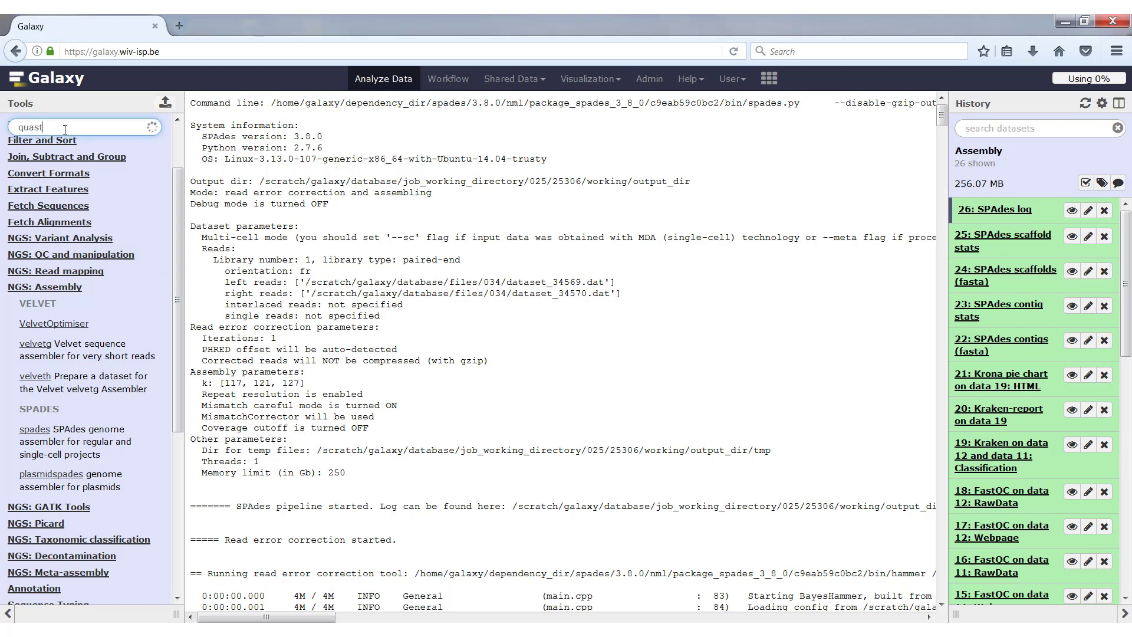
pyautogui.write('quast')
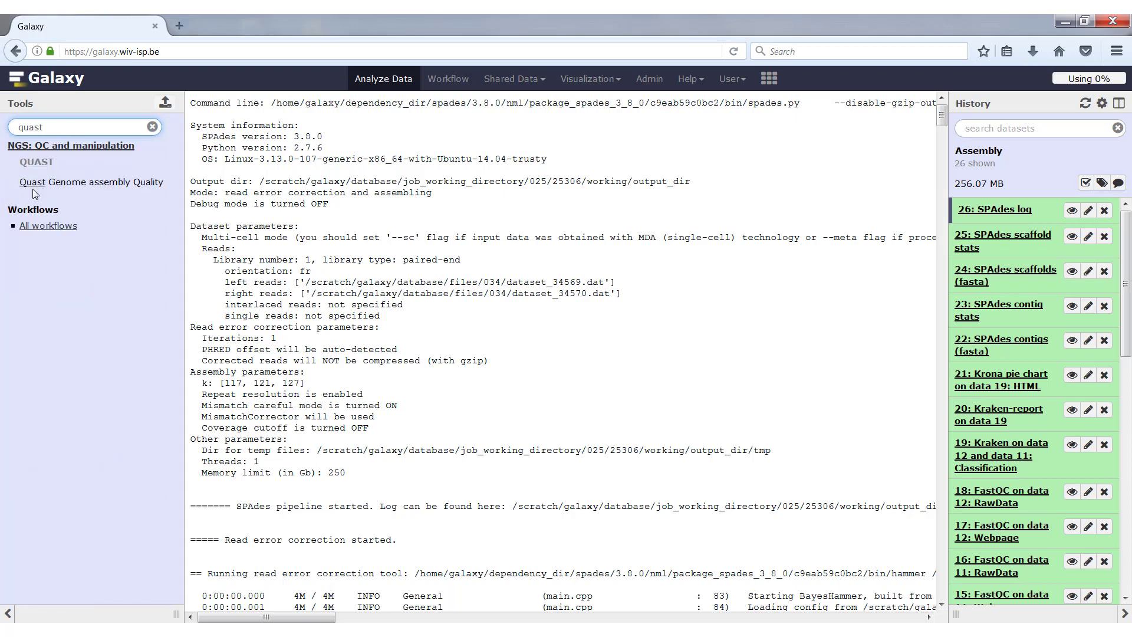
pyautogui.moveTo(32, 182)
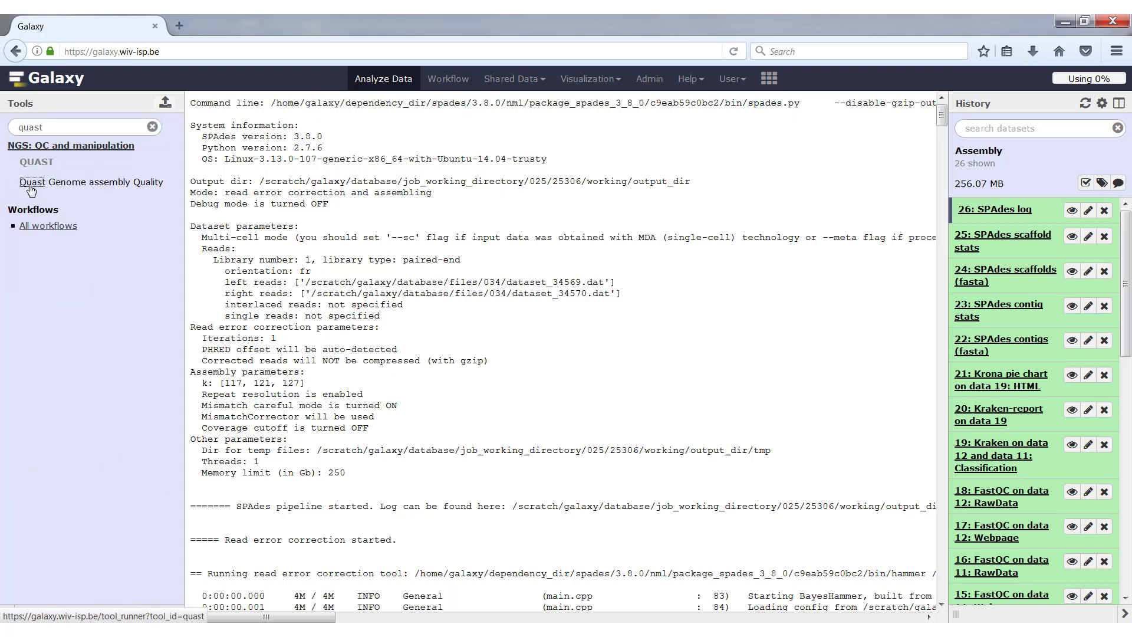
pyautogui.click(32, 181)
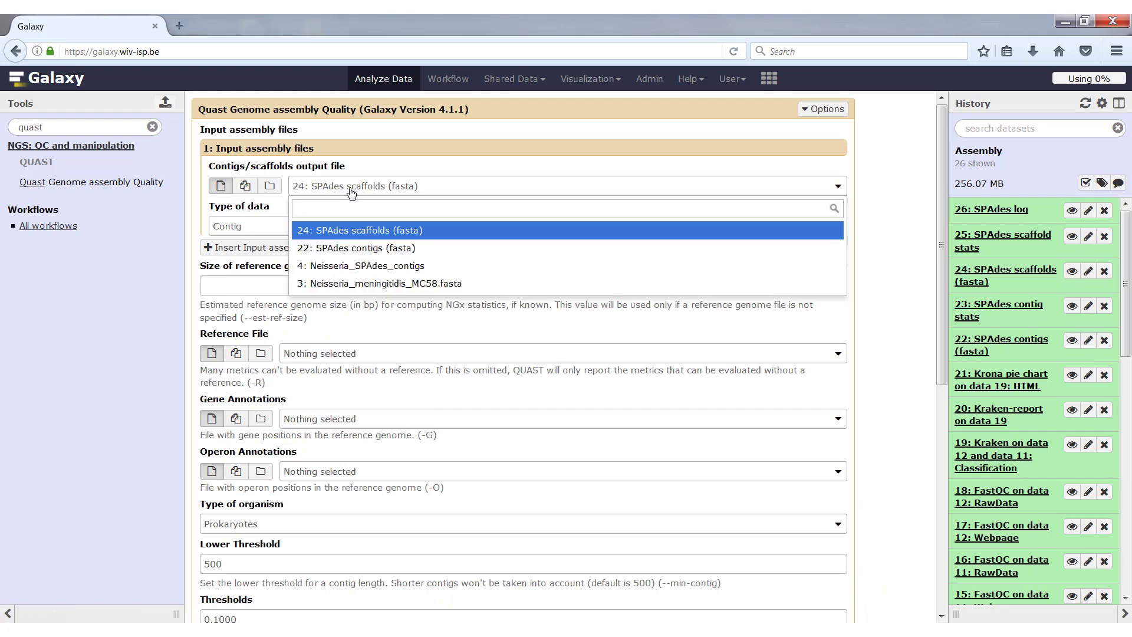
pyautogui.click(353, 247)
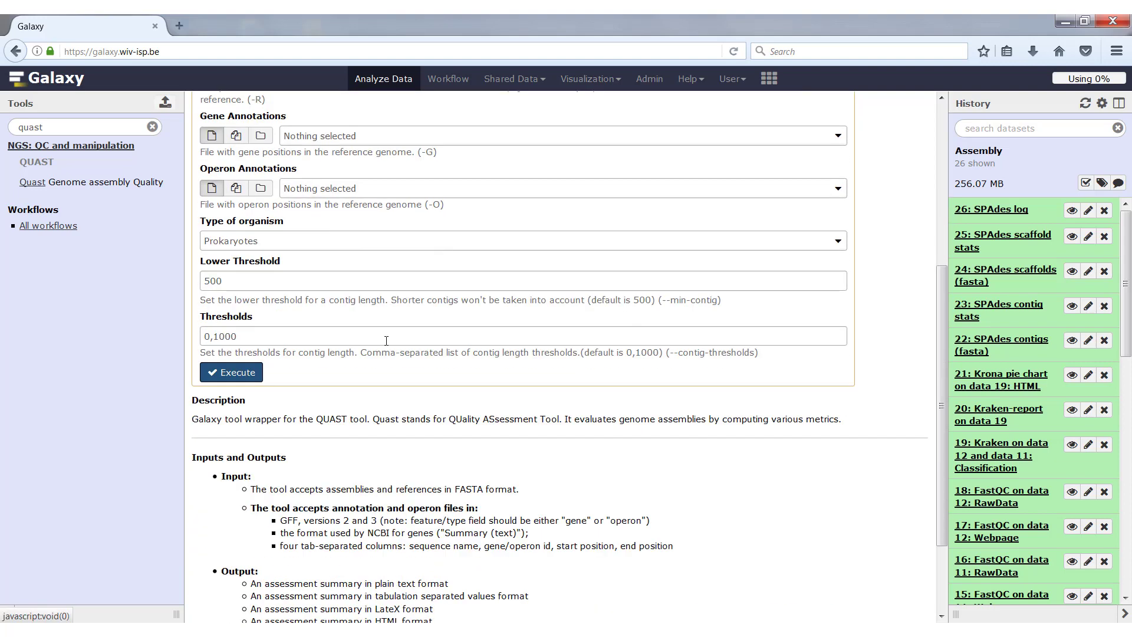
# - Execute Quast and scroll its HTML report to the cumulative length plot
pyautogui.click(231, 371)
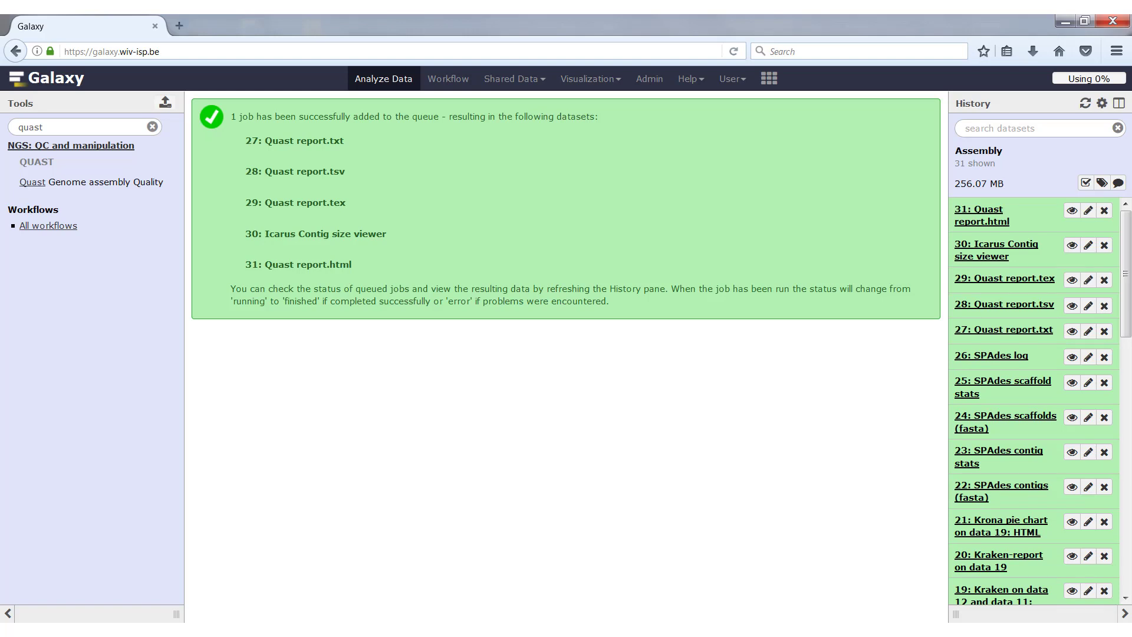
pyautogui.moveTo(1073, 331)
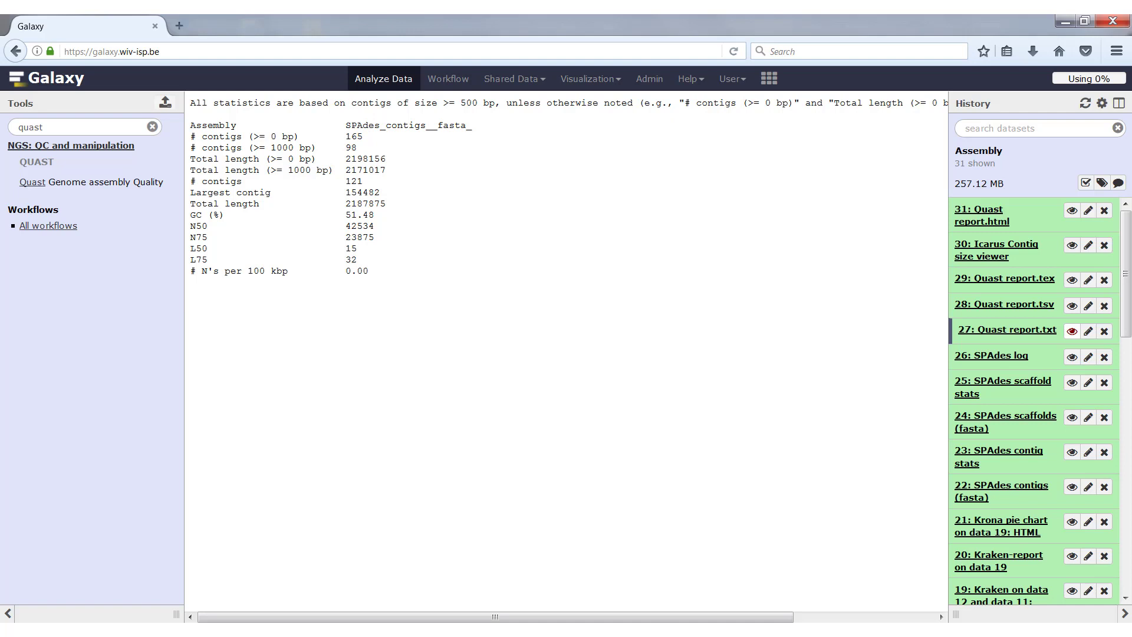
pyautogui.moveTo(875, 620)
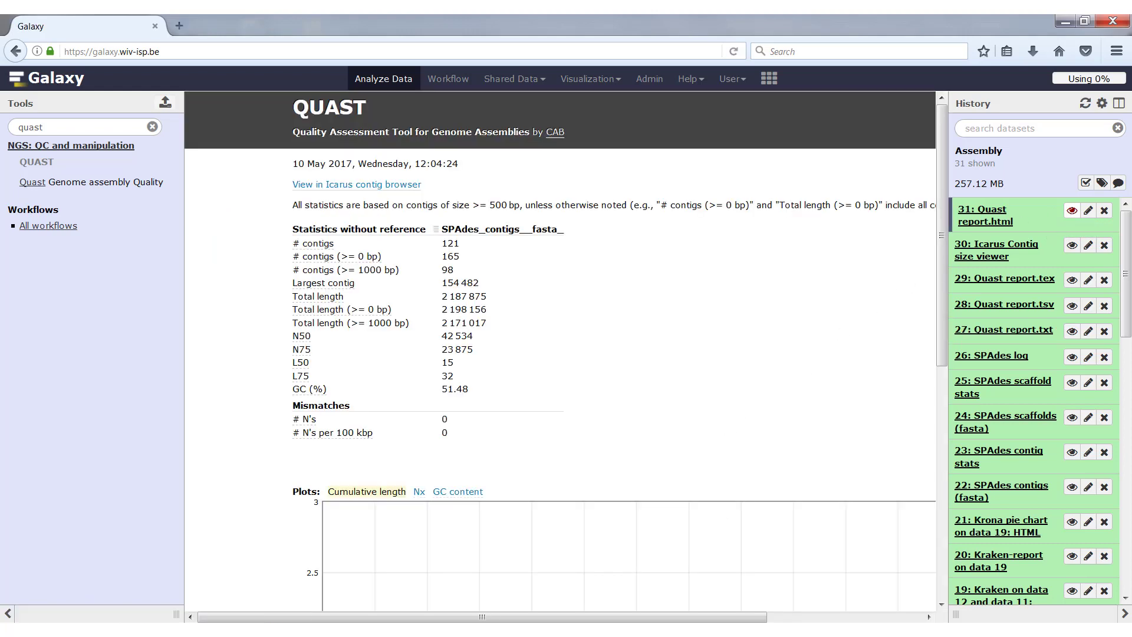
pyautogui.scroll(-3)
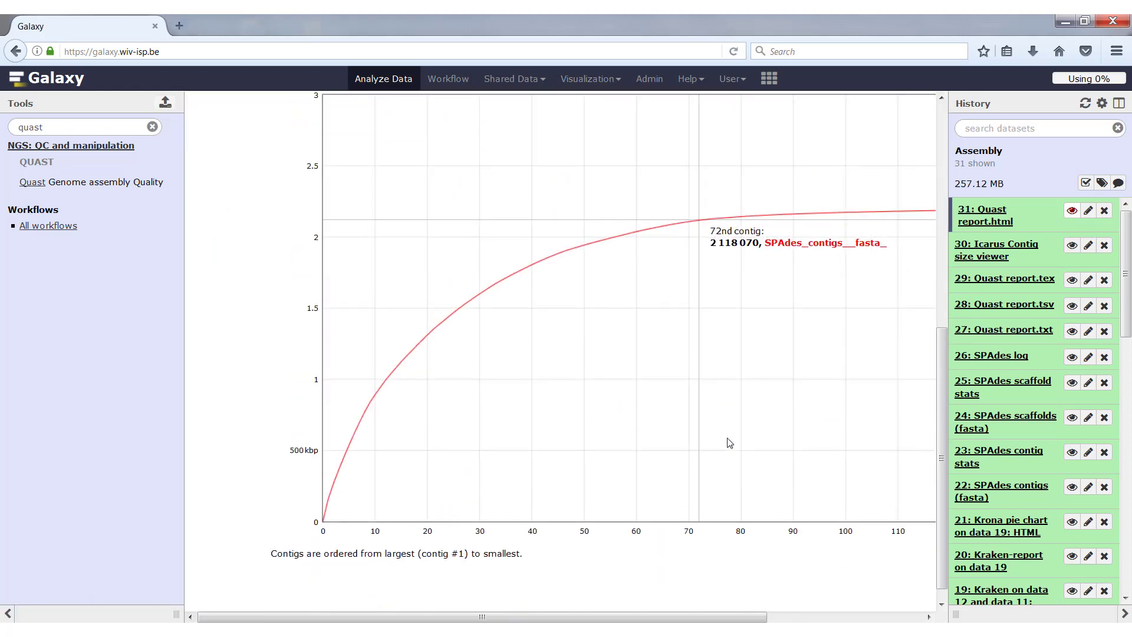